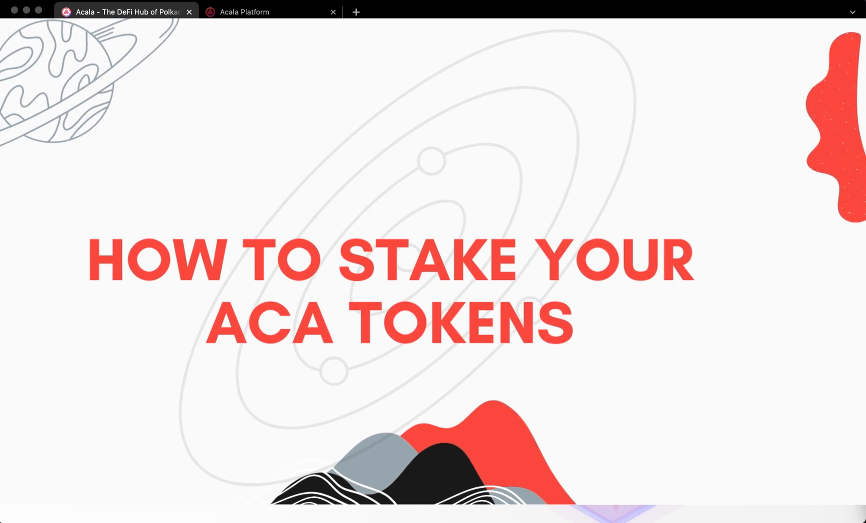
Switch to the Acala Platform tab showing the Main - Parachain Wallet portfolio.
{"action": "left_click", "coordinate": [354, 12]}
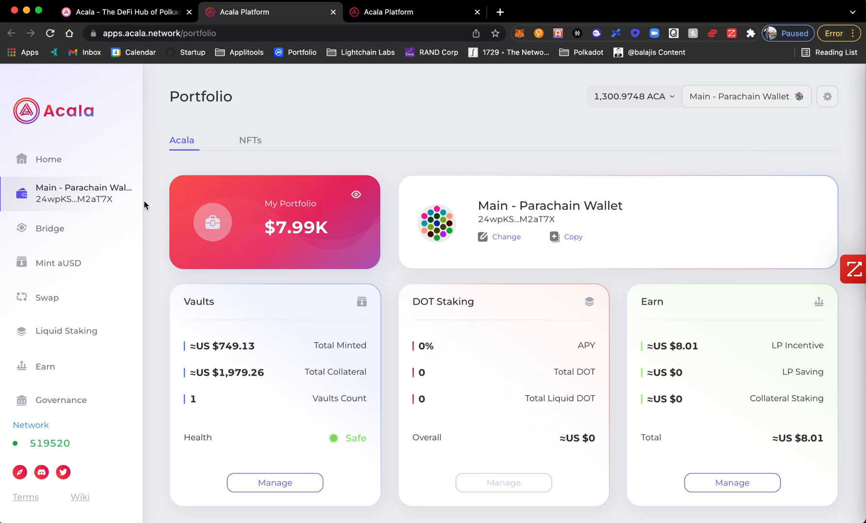
{"action": "mouse_move", "coordinate": [47, 366]}
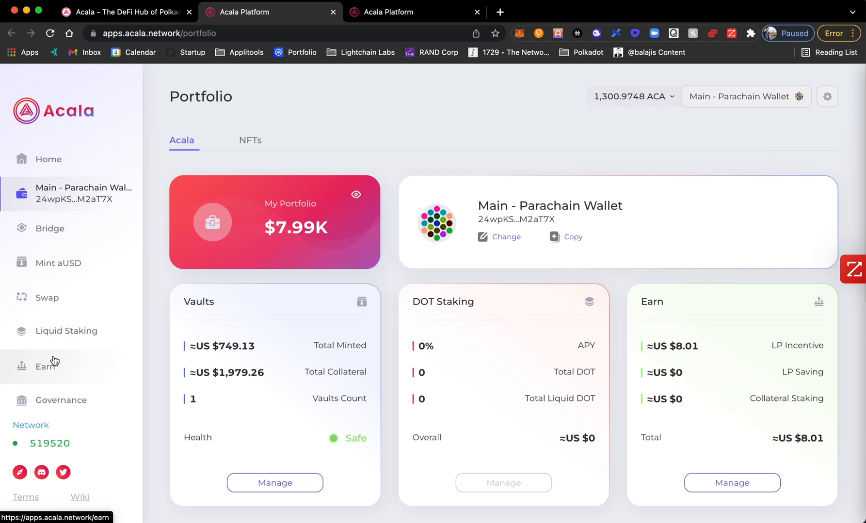
Go to the Earn page, which opens on LP Staking pools.
{"action": "left_click", "coordinate": [45, 366]}
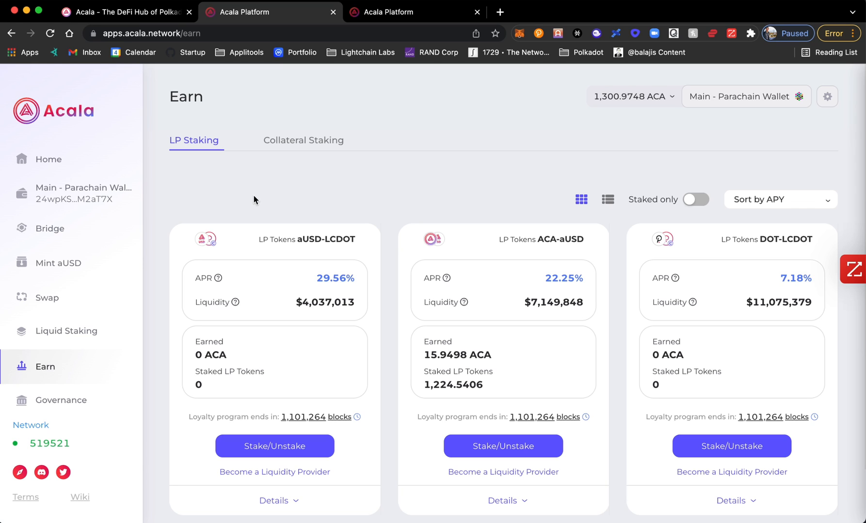
{"action": "mouse_move", "coordinate": [209, 166]}
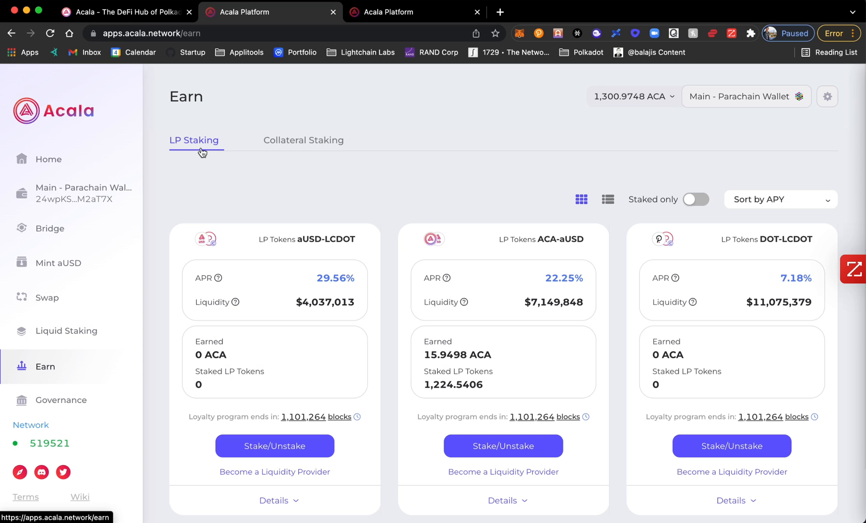
{"action": "mouse_move", "coordinate": [255, 138]}
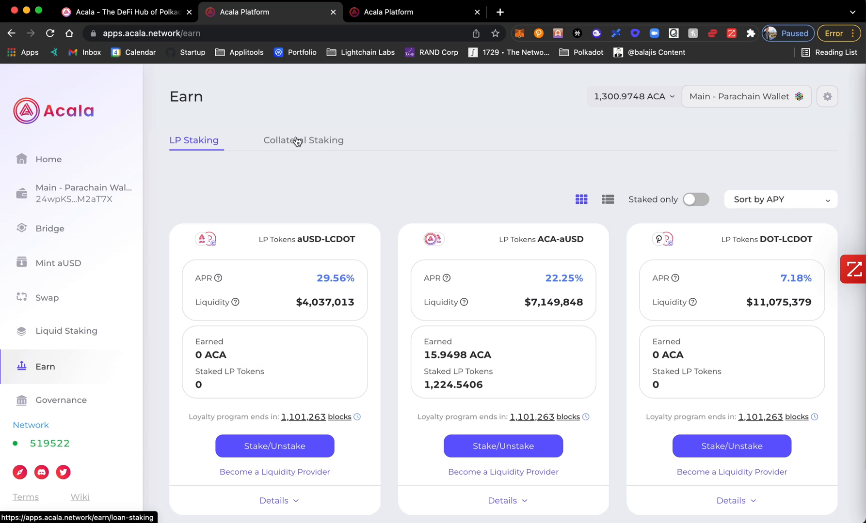
Switch Earn to Collateral Staking to see the Collateralized ACA pool at 25.38% APR.
{"action": "left_click", "coordinate": [303, 140]}
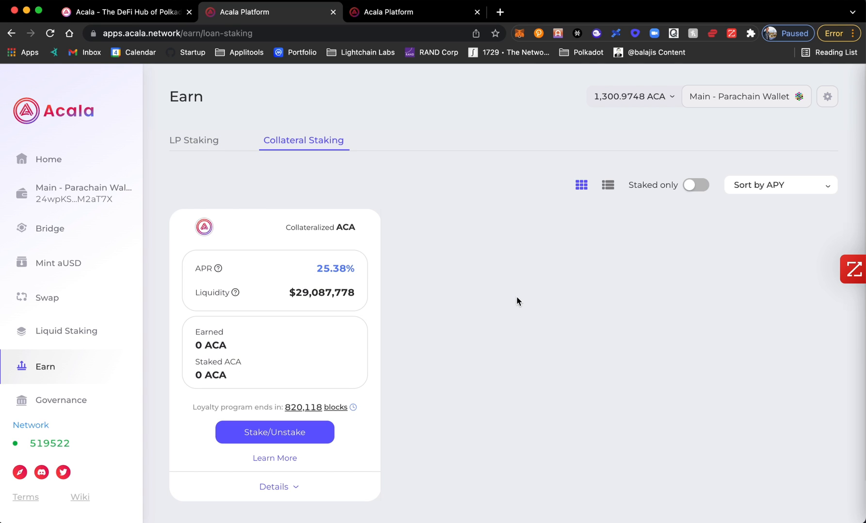
{"action": "mouse_move", "coordinate": [308, 266]}
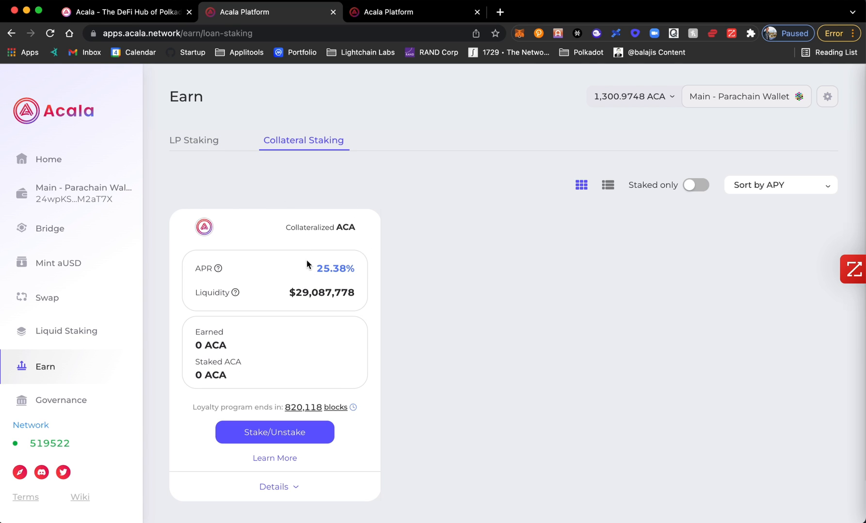
{"action": "mouse_move", "coordinate": [337, 313]}
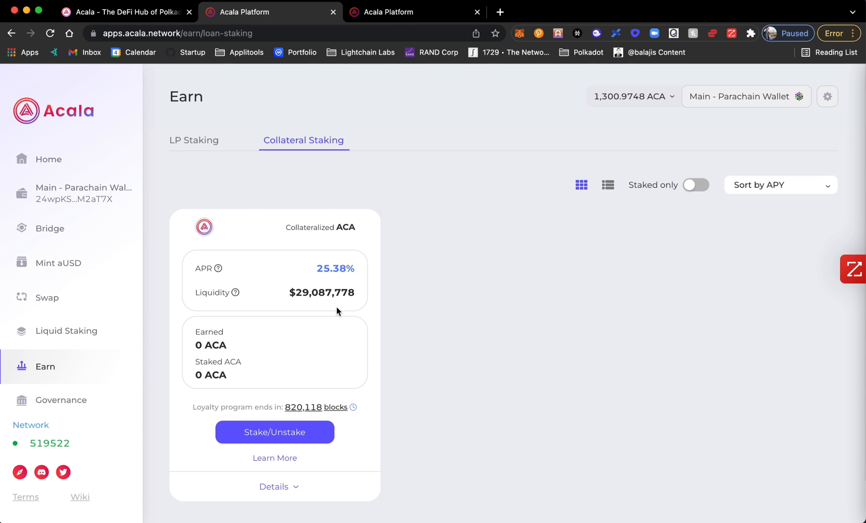
{"action": "mouse_move", "coordinate": [298, 275]}
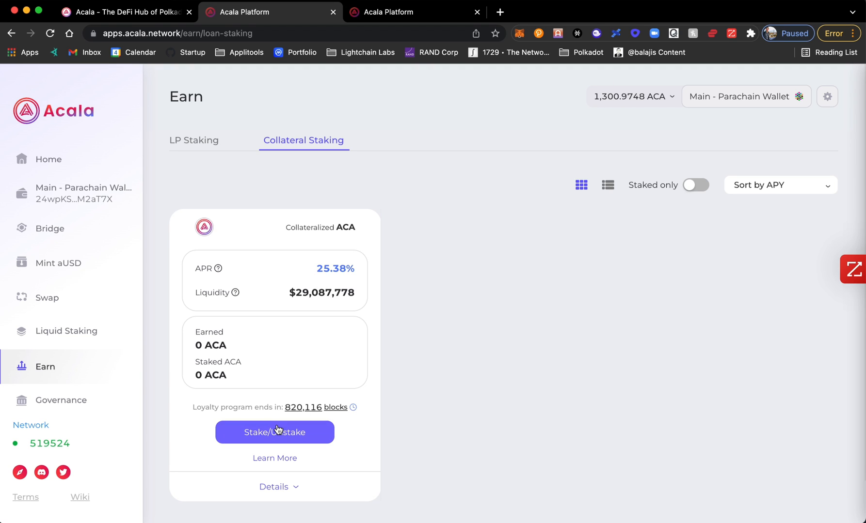
Stake 1300 ACA in Collateralized ACA and sign the transaction in polkadot.js.
{"action": "left_click", "coordinate": [274, 432]}
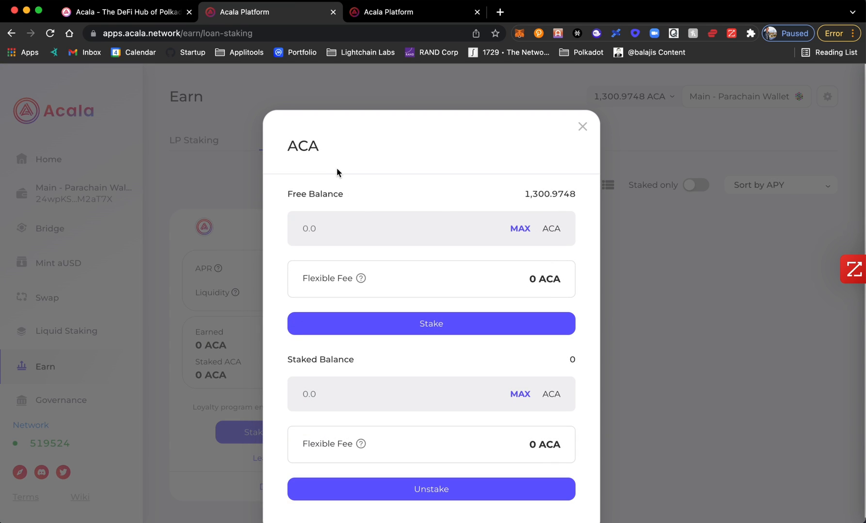
{"action": "mouse_move", "coordinate": [519, 228]}
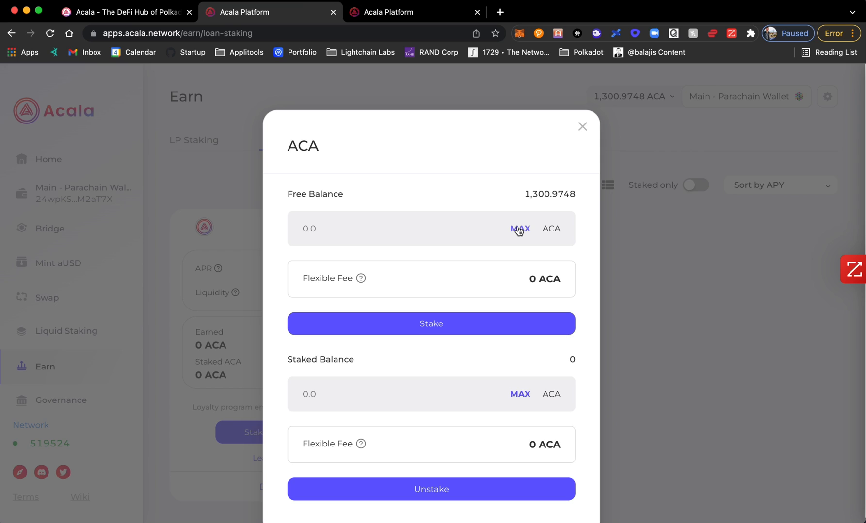
{"action": "left_click", "coordinate": [519, 229]}
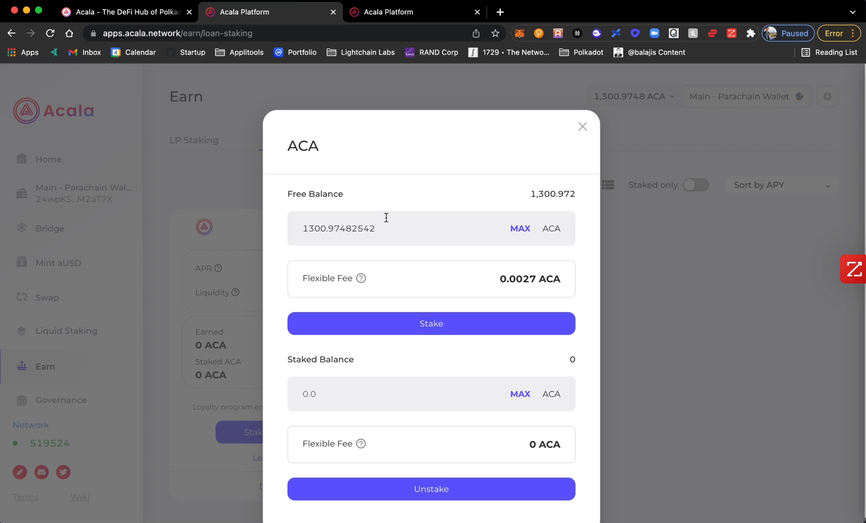
{"action": "mouse_move", "coordinate": [382, 238]}
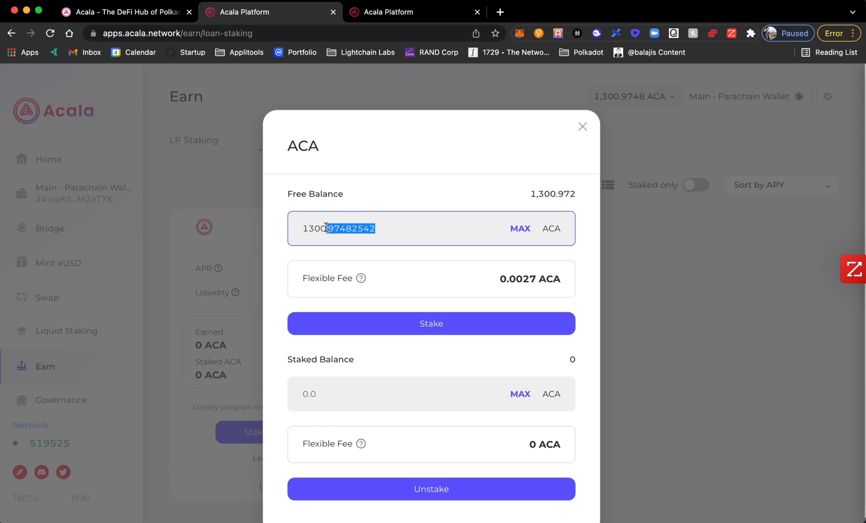
{"action": "key", "text": "Backspace"}
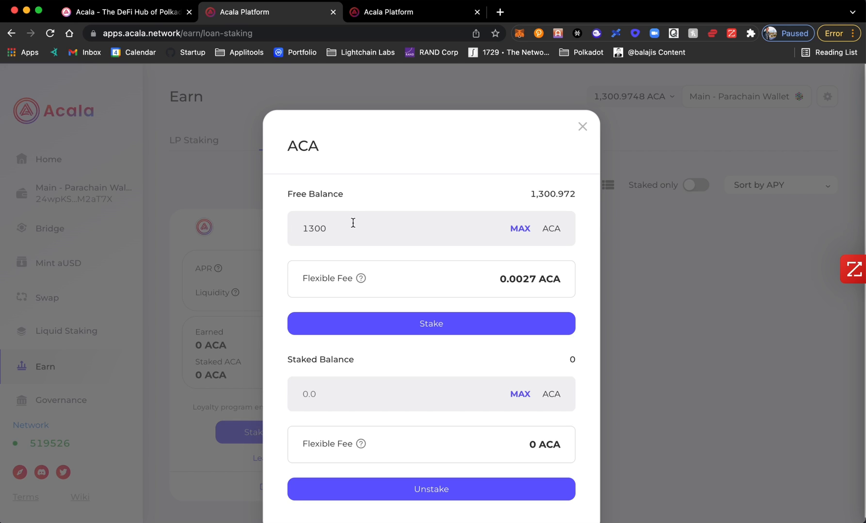
{"action": "mouse_move", "coordinate": [424, 389]}
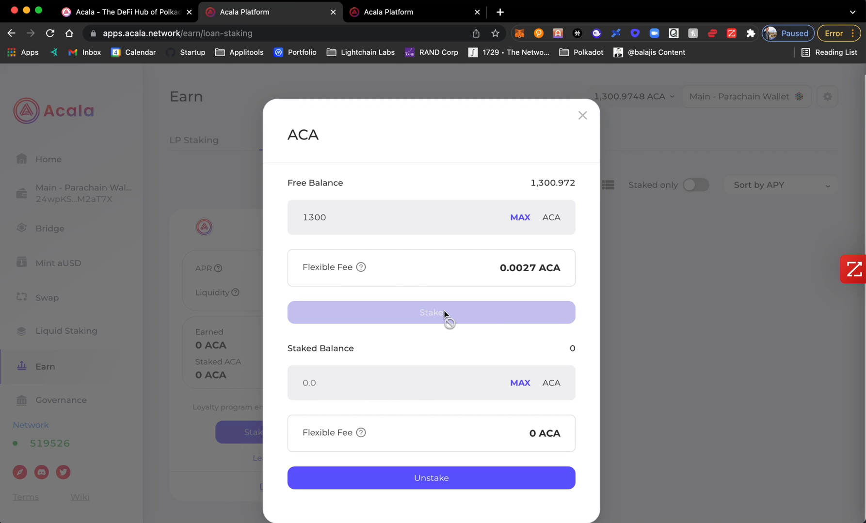
{"action": "left_click", "coordinate": [430, 313]}
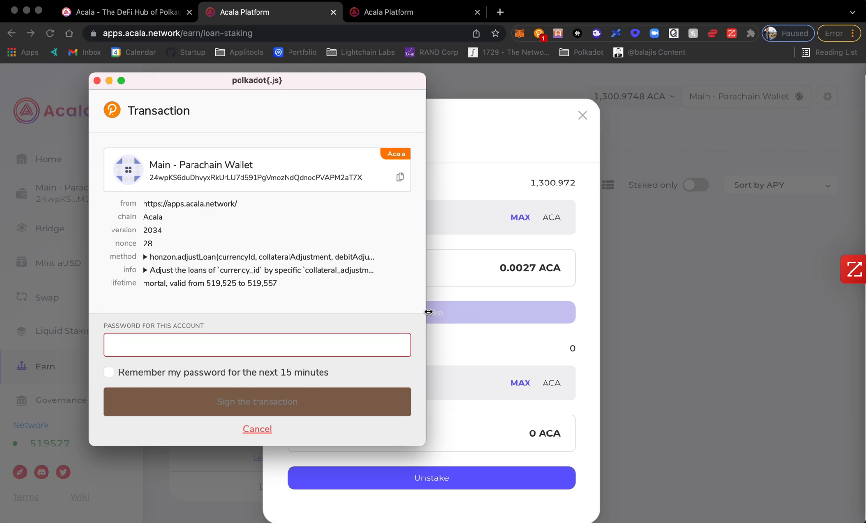
{"action": "left_click", "coordinate": [256, 401]}
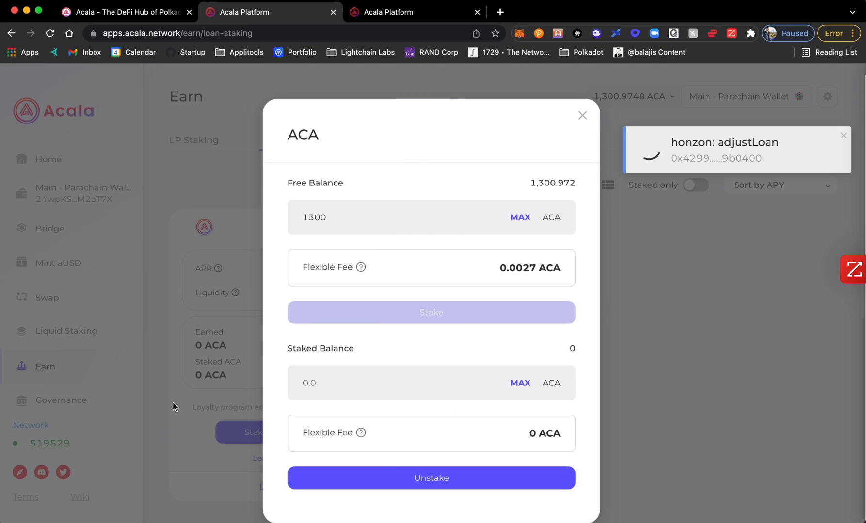
{"action": "mouse_move", "coordinate": [425, 372]}
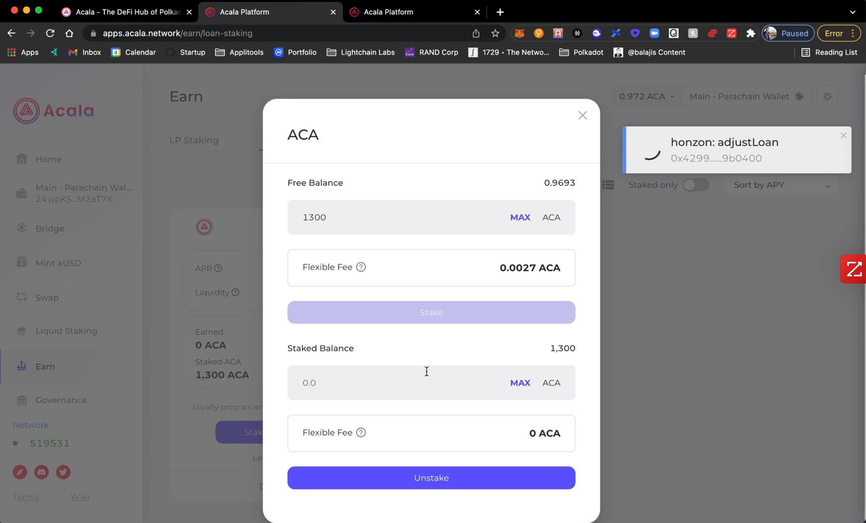
Close the ACA staking dialog to see 1,300 ACA staked at 25.36% APR.
{"action": "left_click", "coordinate": [581, 116]}
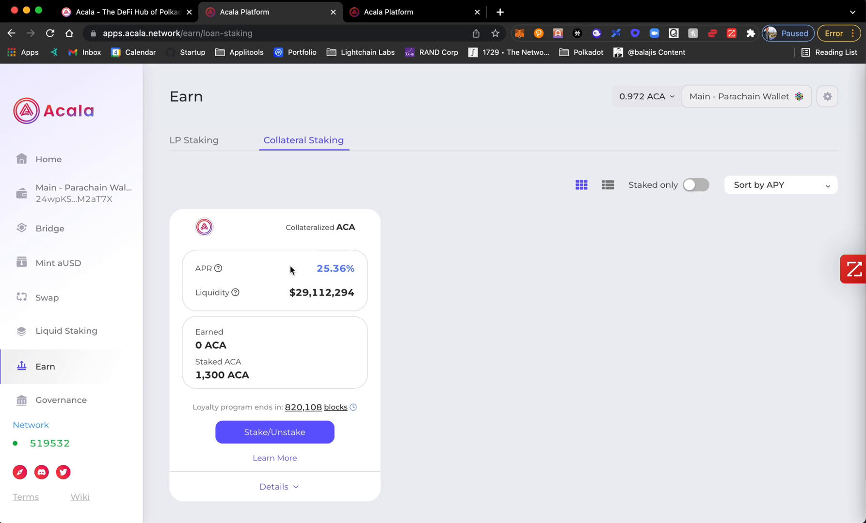
{"action": "mouse_move", "coordinate": [419, 386]}
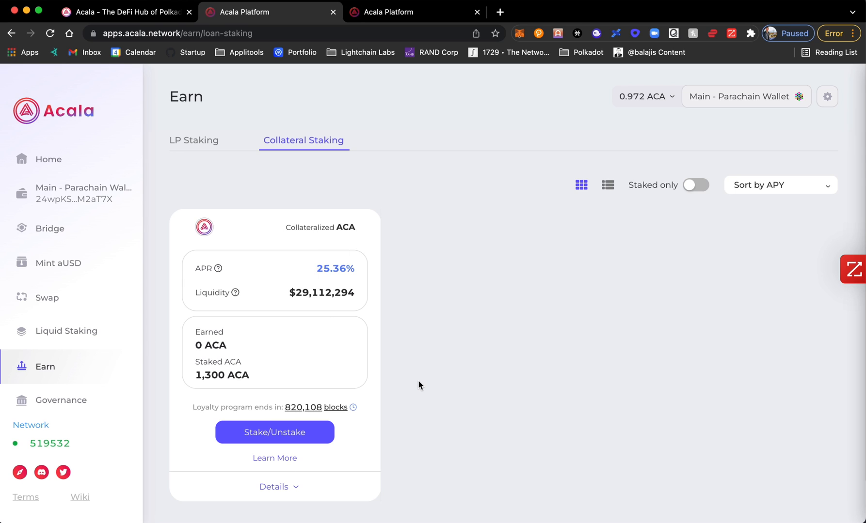